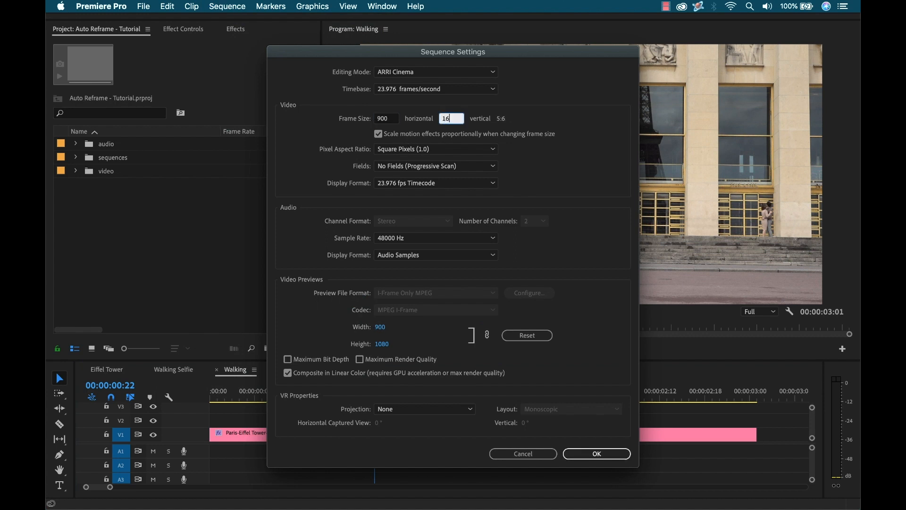
- Set the Walking sequence's vertical frame size to 1600 and confirm, then select its clip
text(1600)
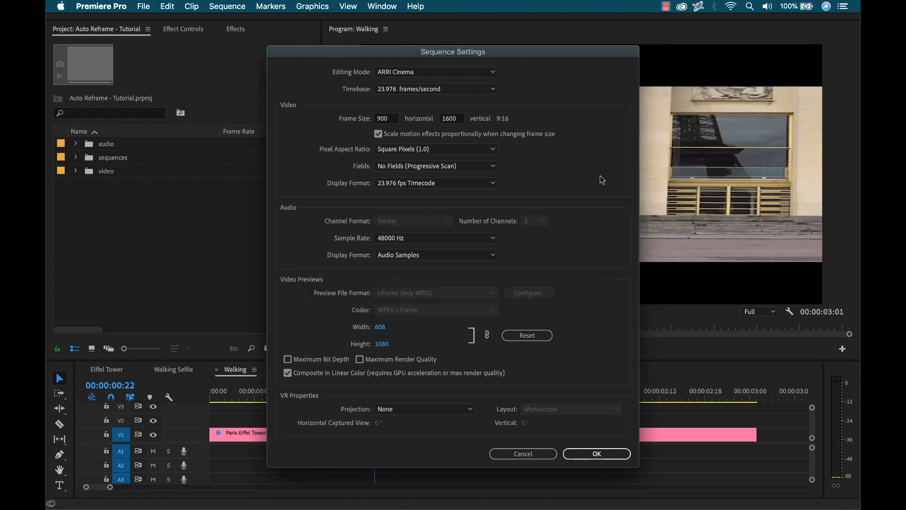
click(597, 453)
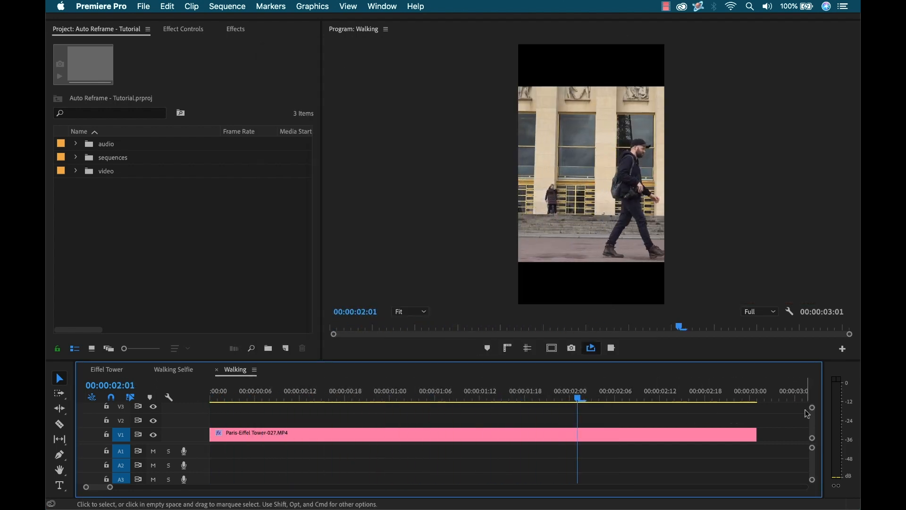
click(236, 28)
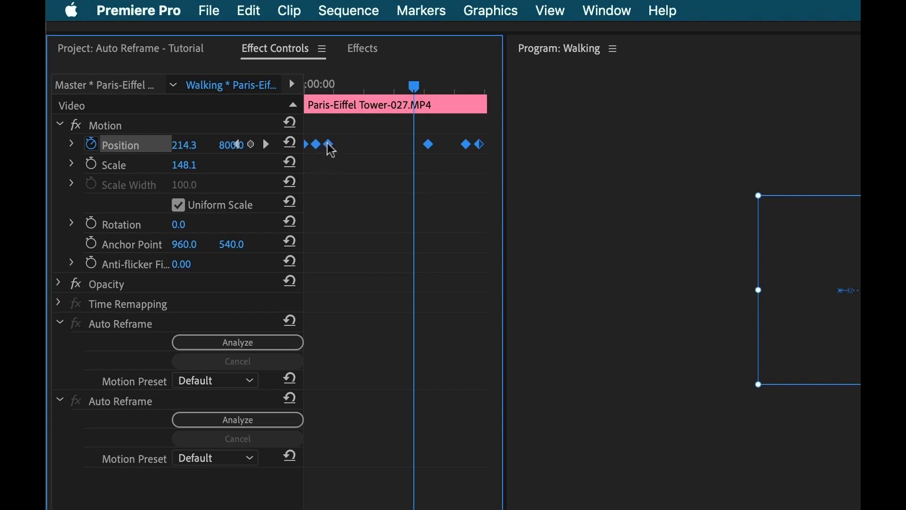
- Bring up the Temporal/Spatial Interpolation menu on the Walking clip's Position keyframes
right_click(329, 143)
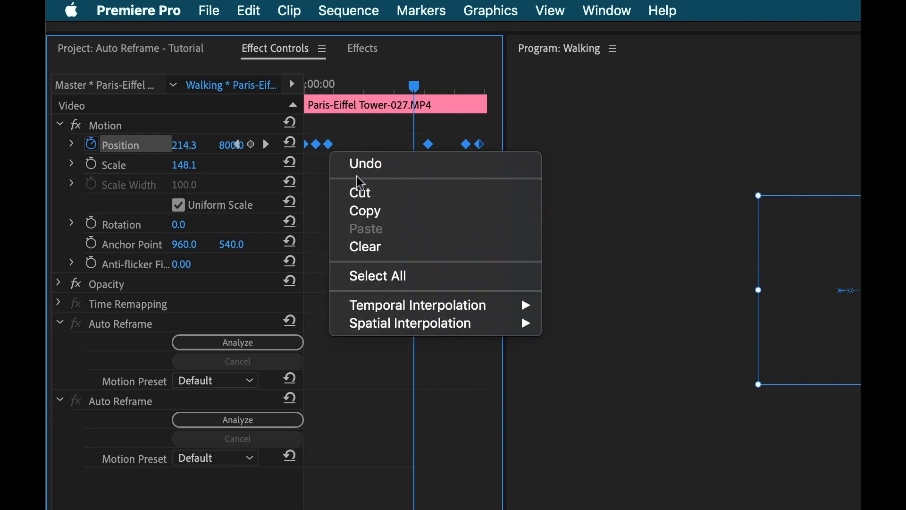
mouse_move(417, 305)
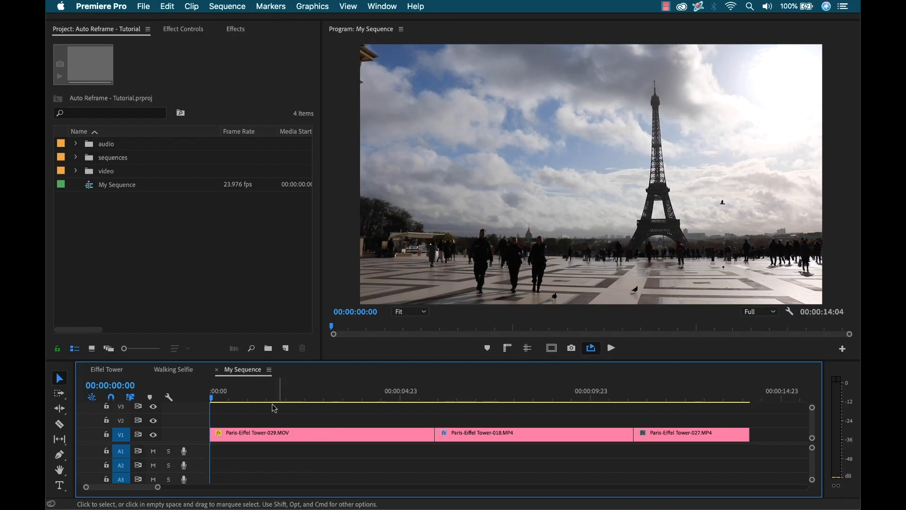
- Scrub through the three Eiffel Tower clips in My Sequence, then select My Sequence in the Project panel
click(499, 402)
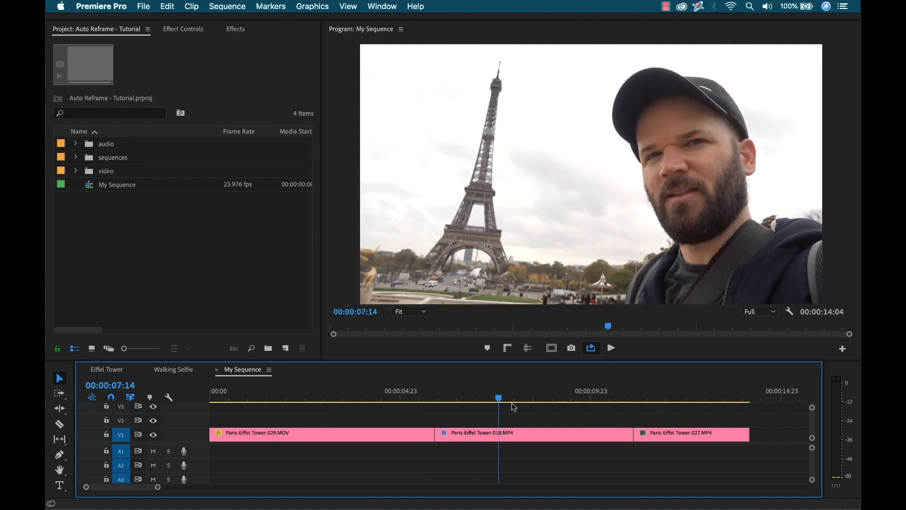
click(744, 402)
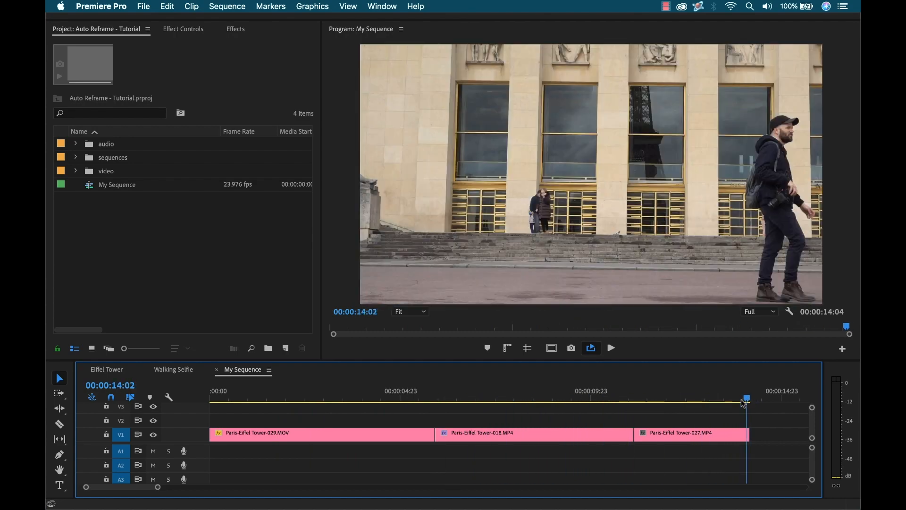
click(395, 402)
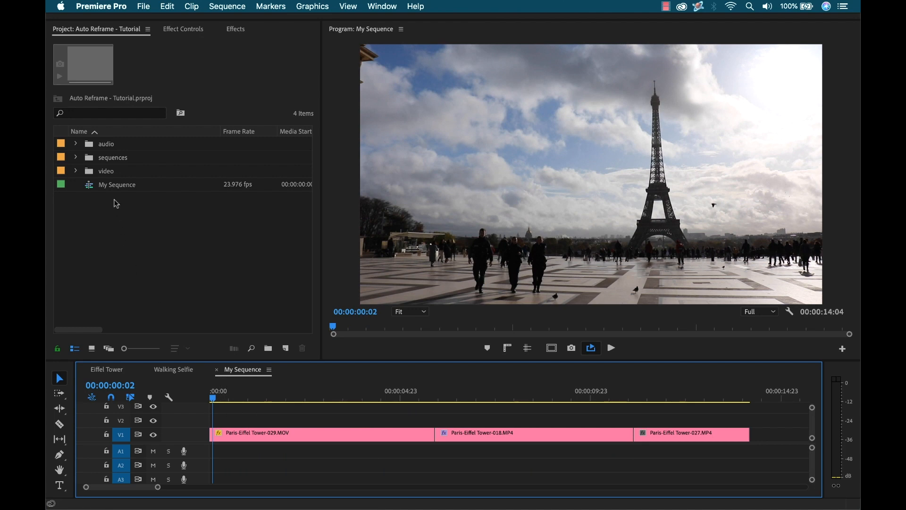
click(117, 185)
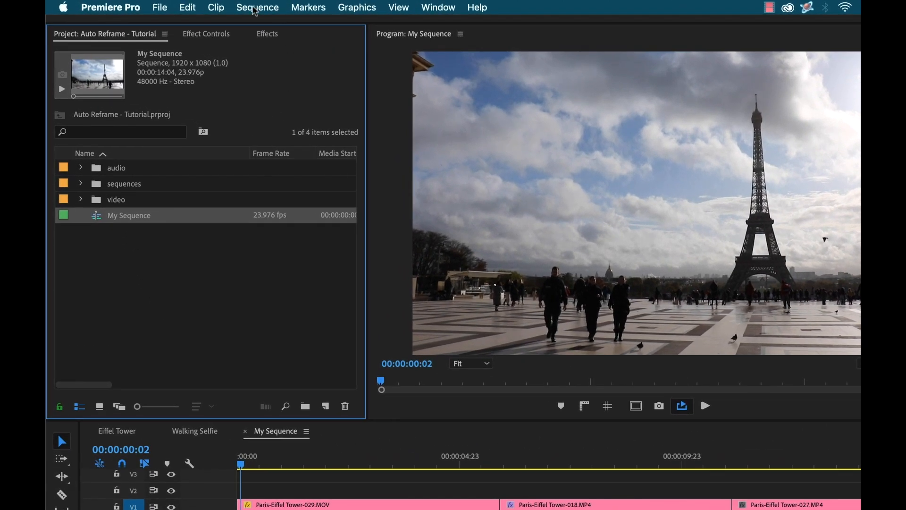
- Start Auto Reframe Sequence for My Sequence from the Sequence menu
click(256, 7)
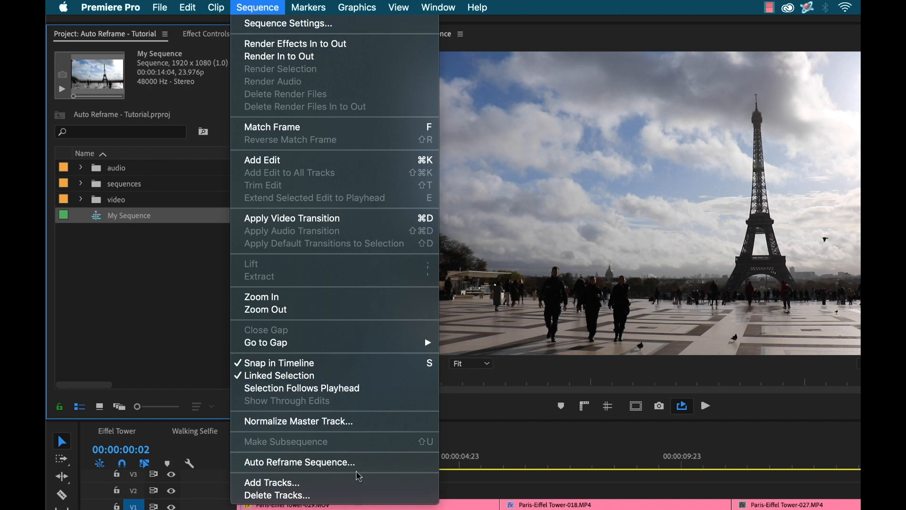
click(299, 463)
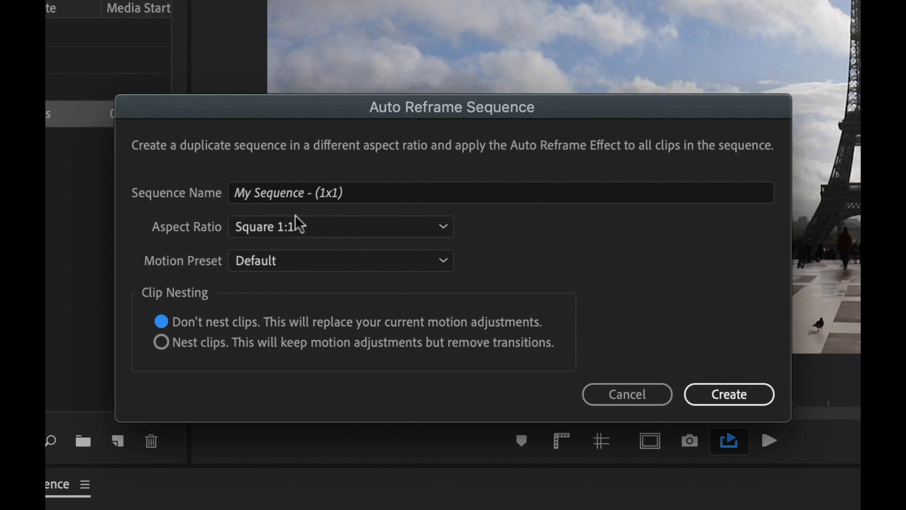
mouse_move(331, 207)
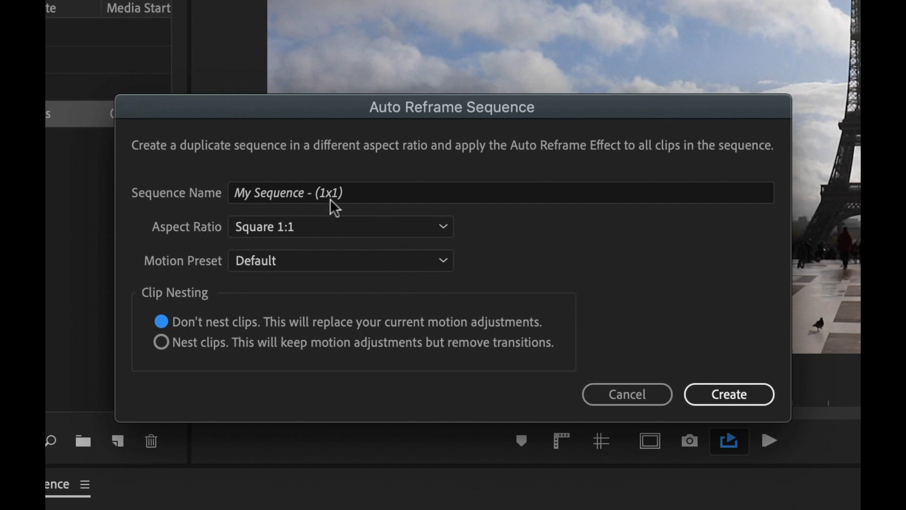
mouse_move(176, 243)
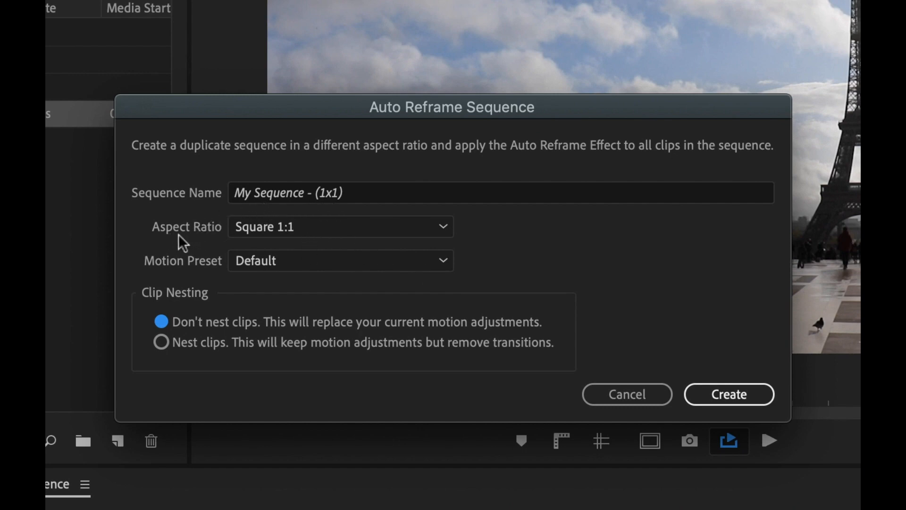
mouse_move(329, 236)
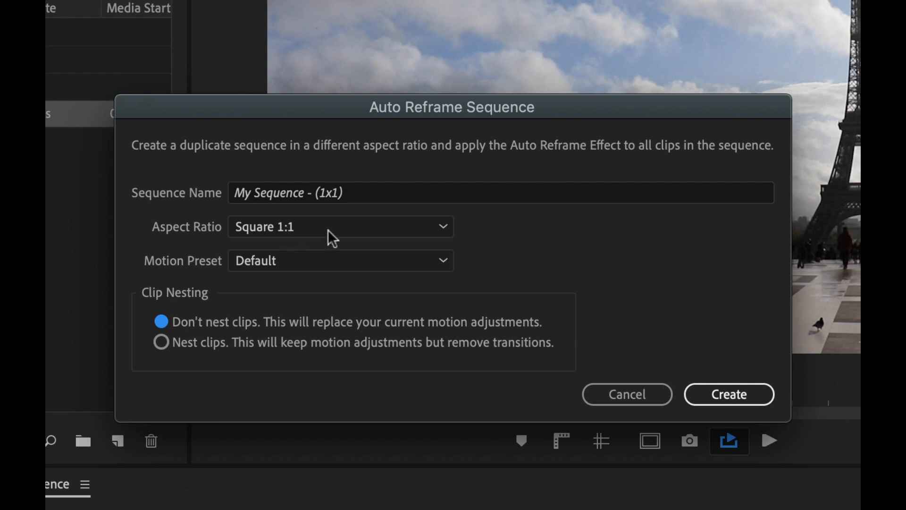
- Choose the Vertical 9:16 aspect ratio and create the duplicate My Sequence - (9x16)
click(339, 226)
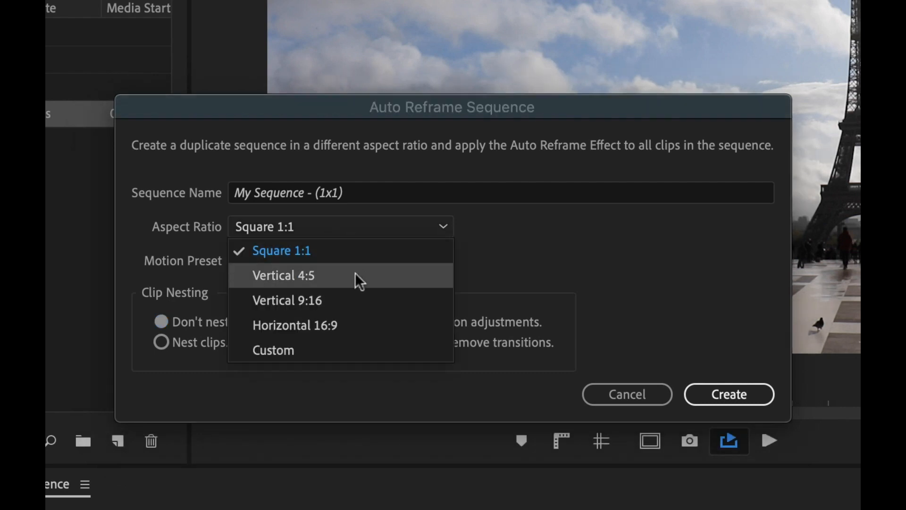
mouse_move(364, 270)
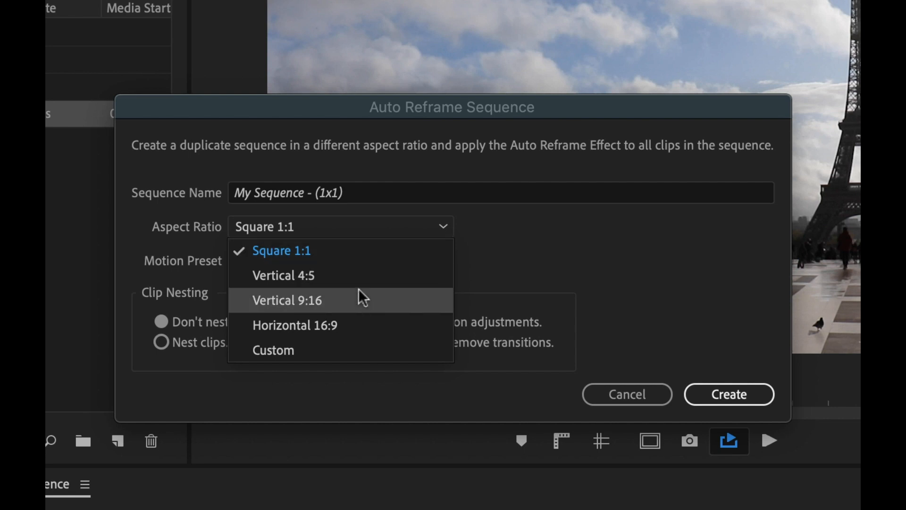
mouse_move(337, 325)
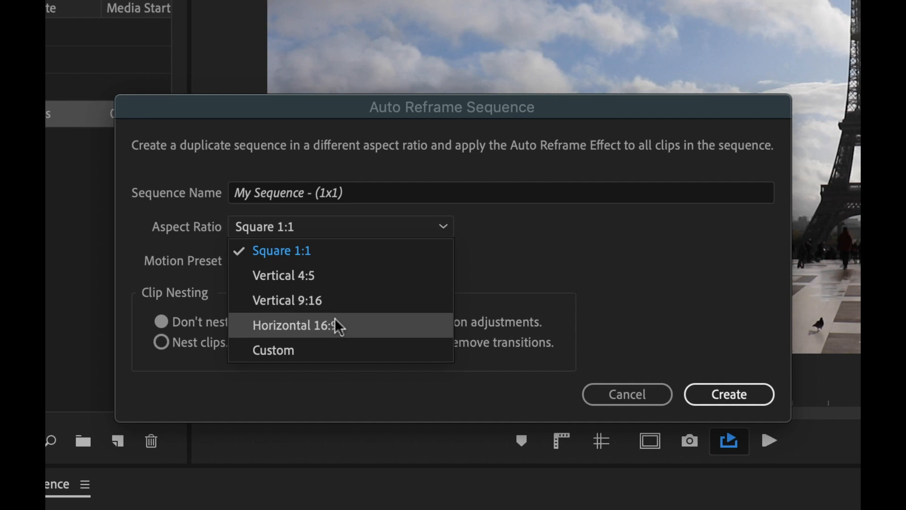
mouse_move(317, 333)
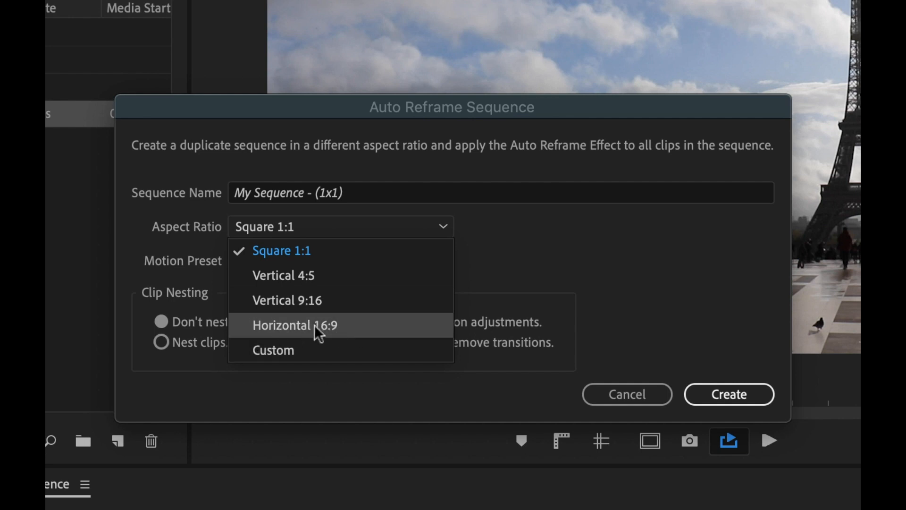
mouse_move(310, 304)
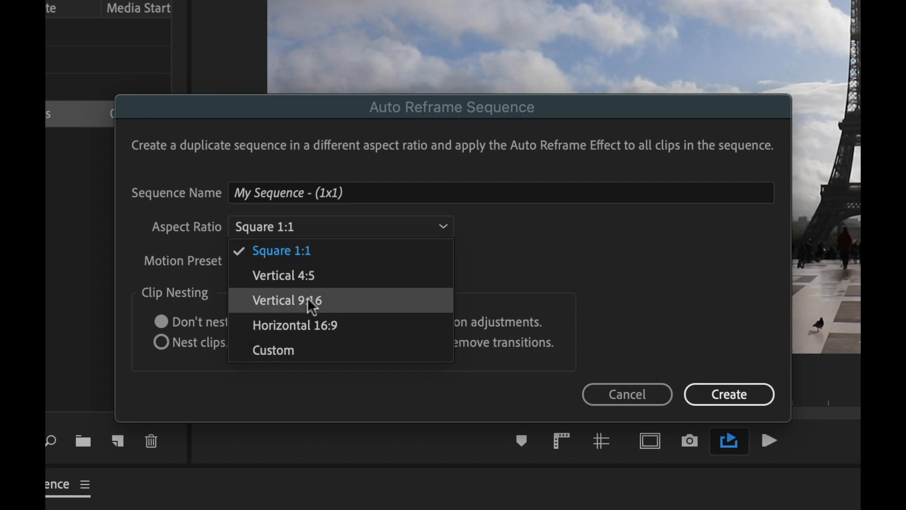
click(286, 300)
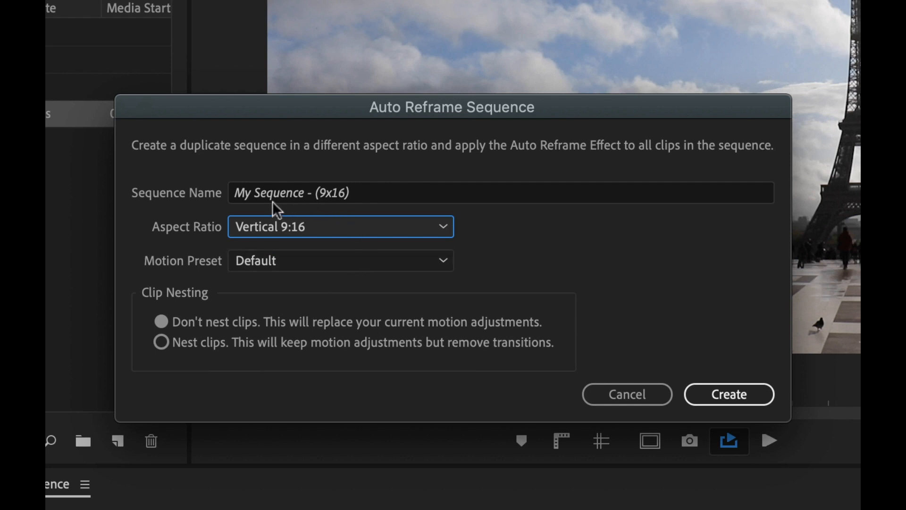
mouse_move(341, 210)
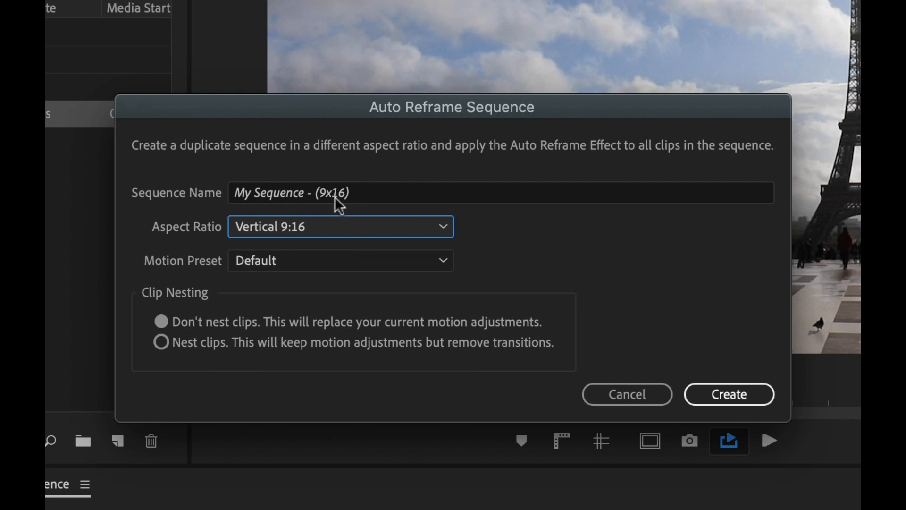
mouse_move(317, 209)
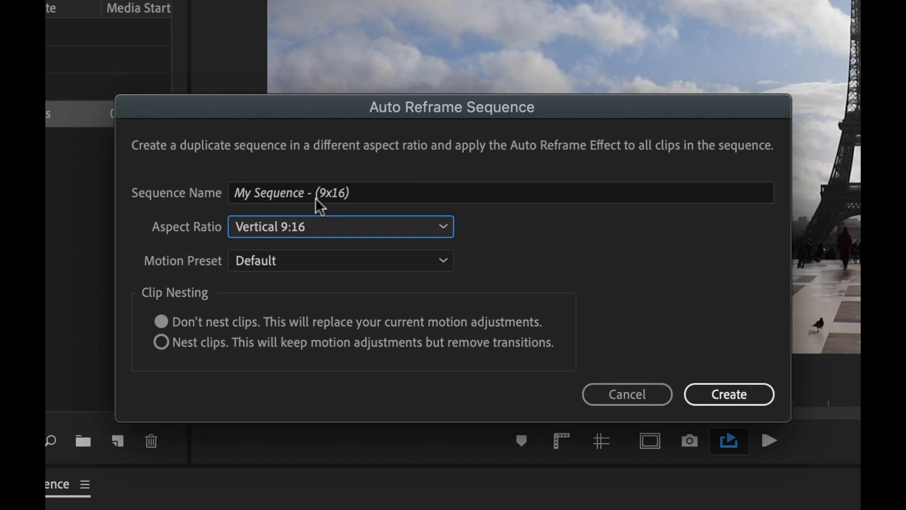
mouse_move(389, 256)
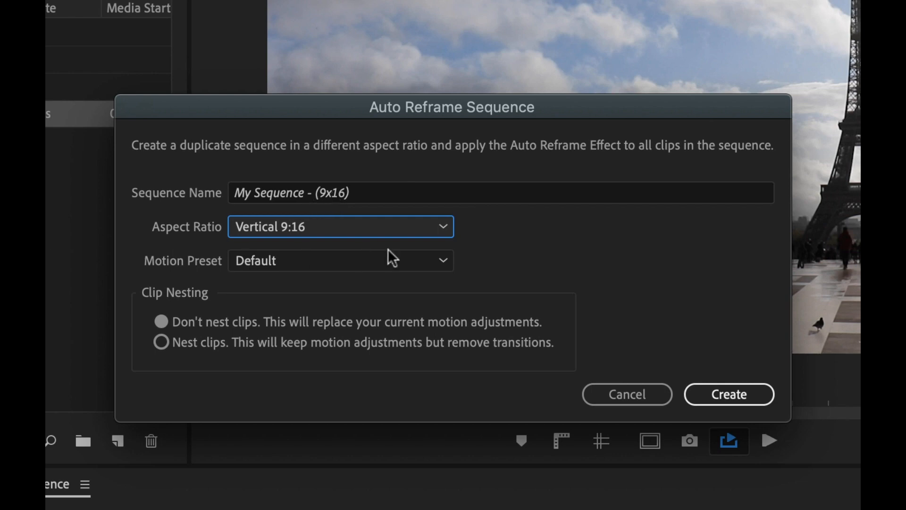
mouse_move(213, 335)
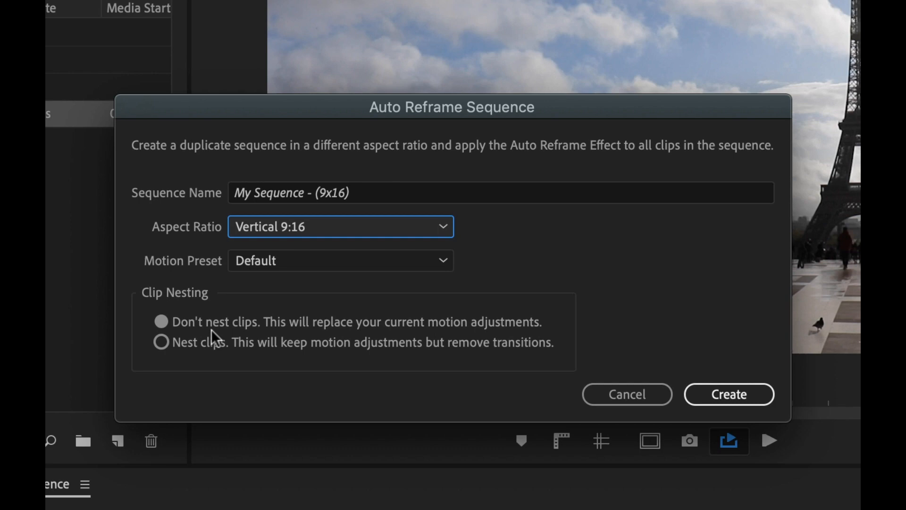
mouse_move(185, 352)
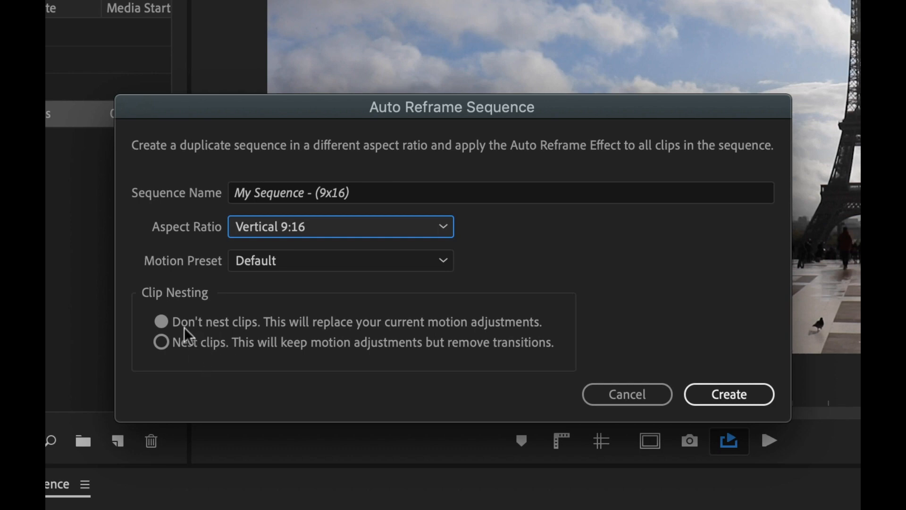
mouse_move(211, 358)
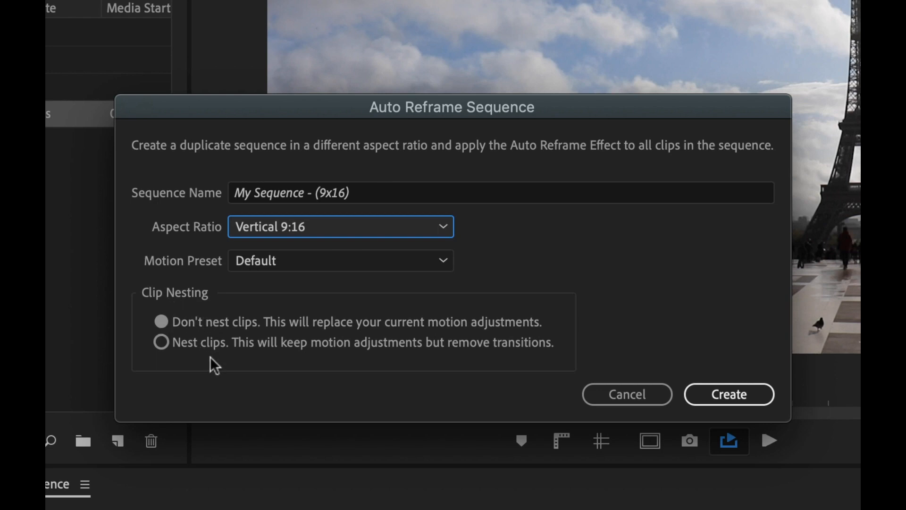
click(729, 394)
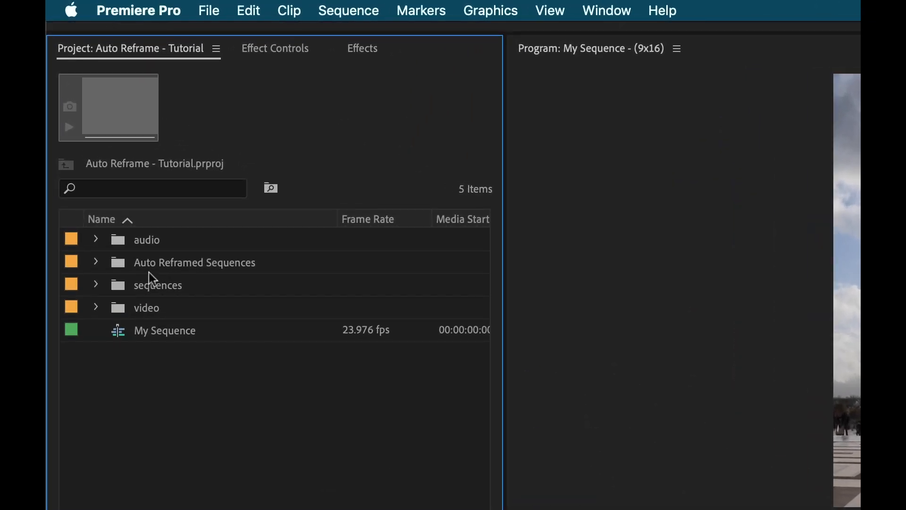
- Open My Sequence - (9x16) from Auto Reframed Sequences and set its last clip's Position keyframes to Bezier
click(95, 262)
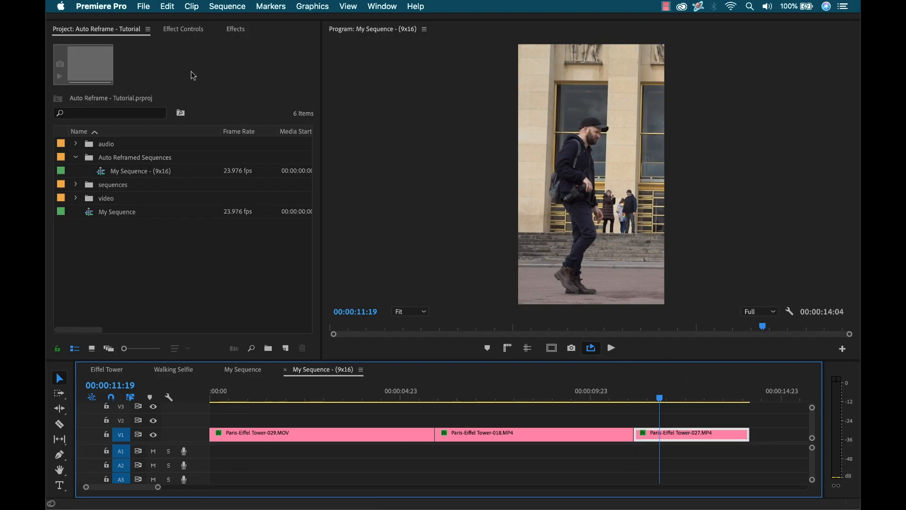
click(183, 28)
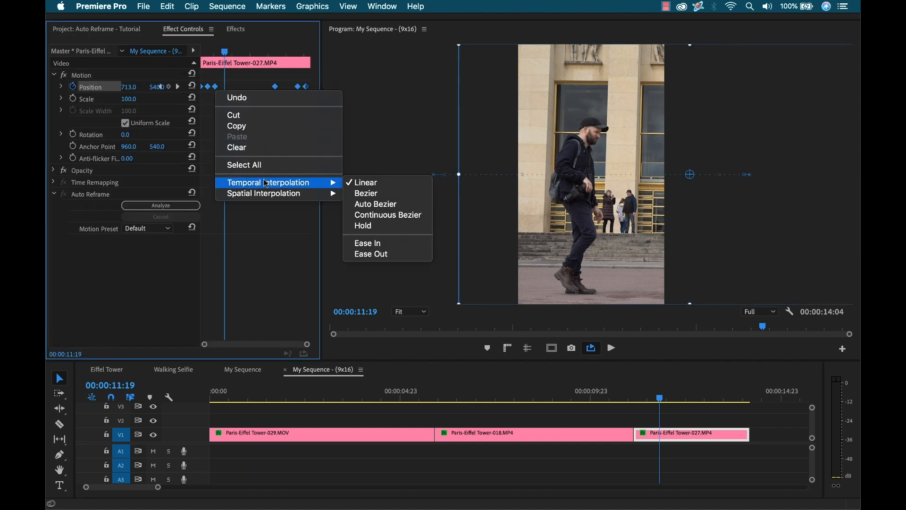
click(367, 192)
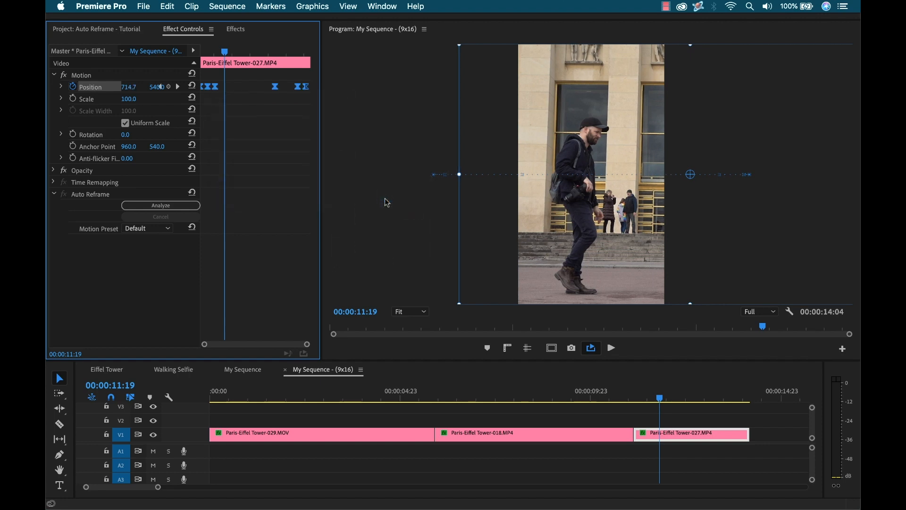